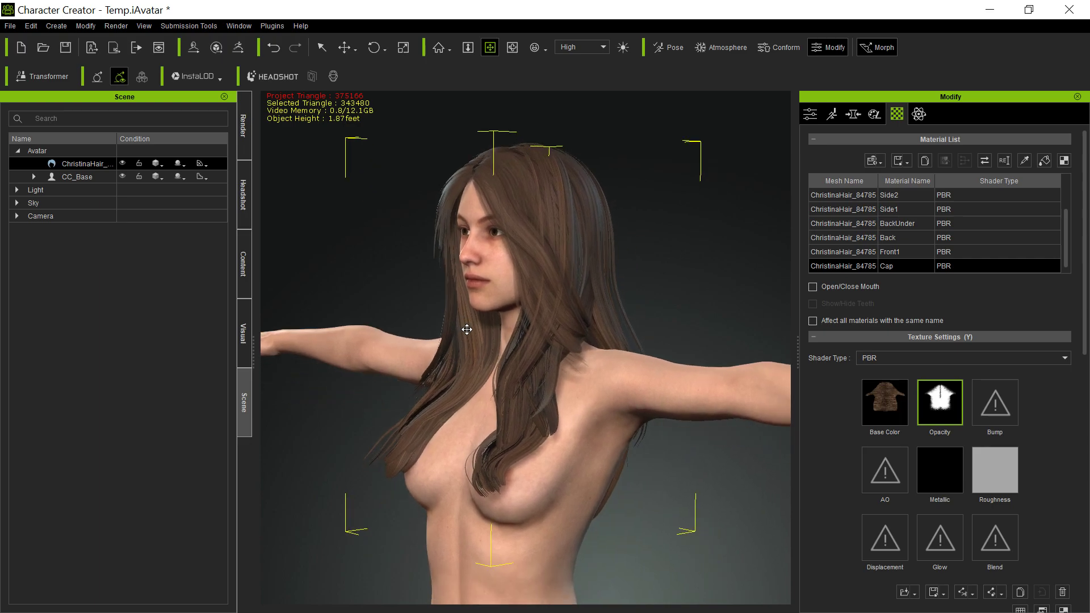
{"action": "mouse_move", "coordinate": [687, 304]}
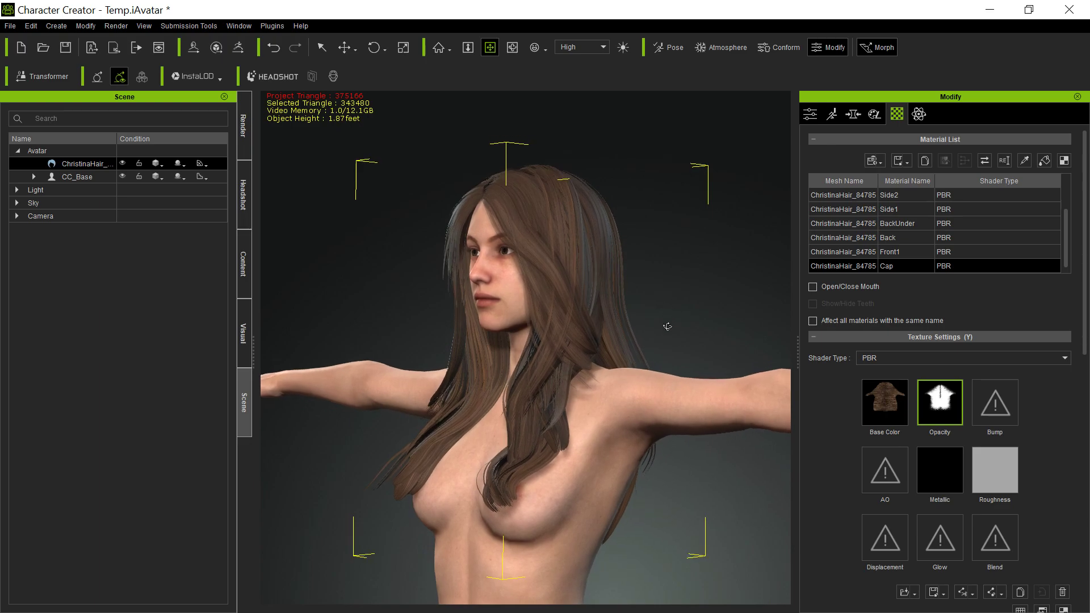
{"action": "mouse_move", "coordinate": [547, 385]}
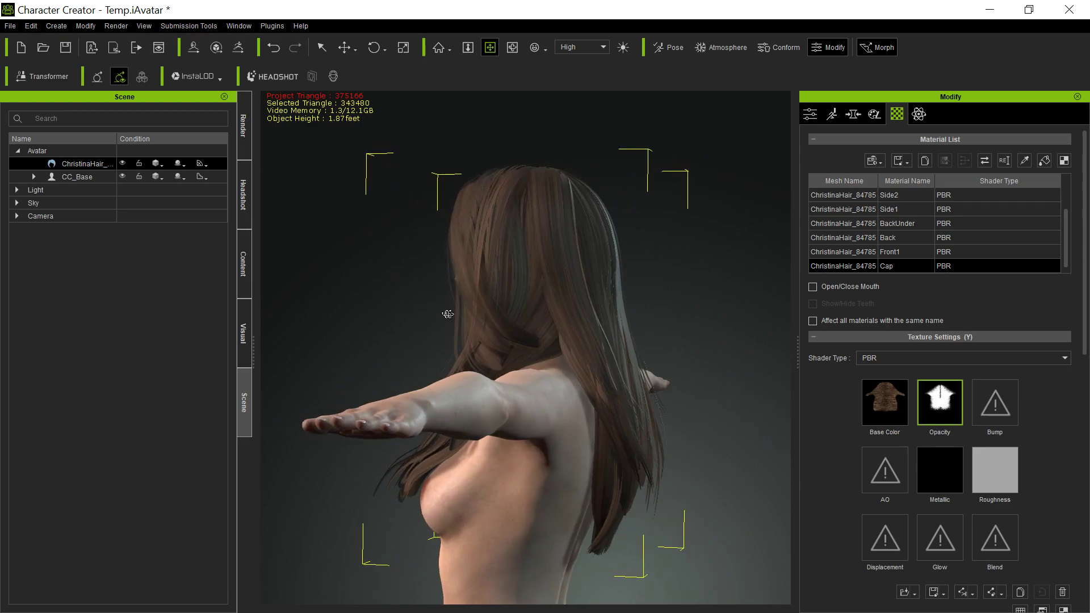
Inspect the hair from several angles, then select the Bangs1 material to show its textures
{"action": "left_click_drag", "start_coordinate": [448, 313], "coordinate": [561, 418]}
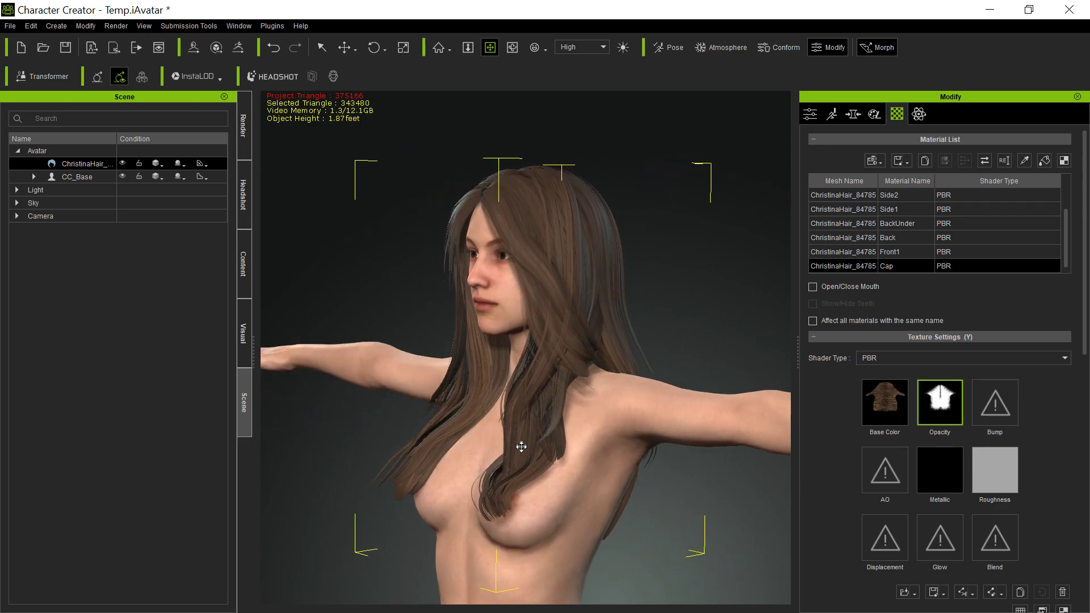
{"action": "left_click_drag", "start_coordinate": [521, 446], "coordinate": [629, 341]}
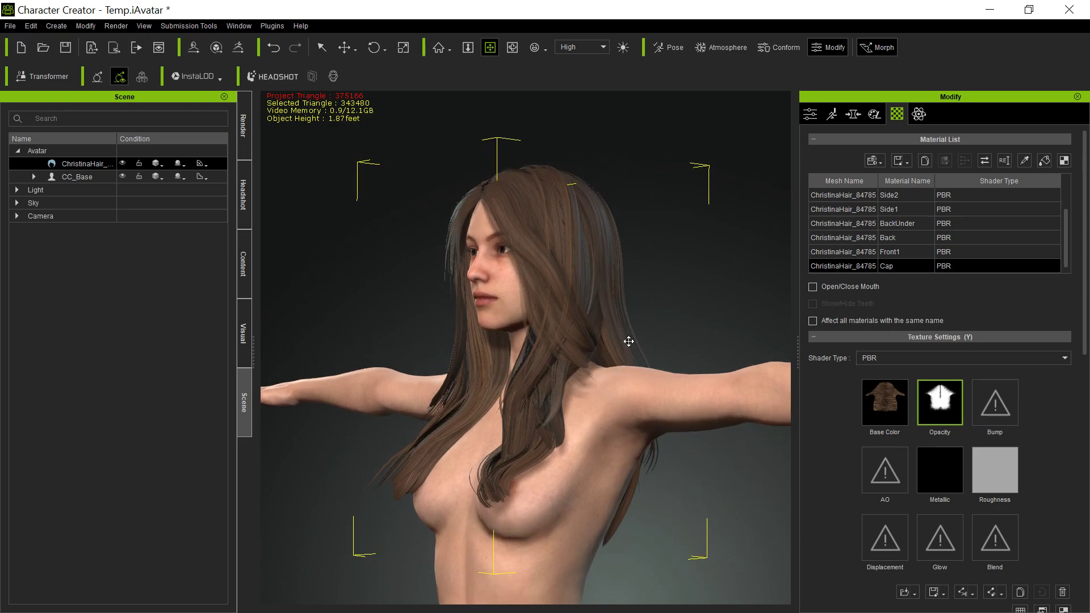
{"action": "left_click_drag", "start_coordinate": [629, 342], "coordinate": [354, 390]}
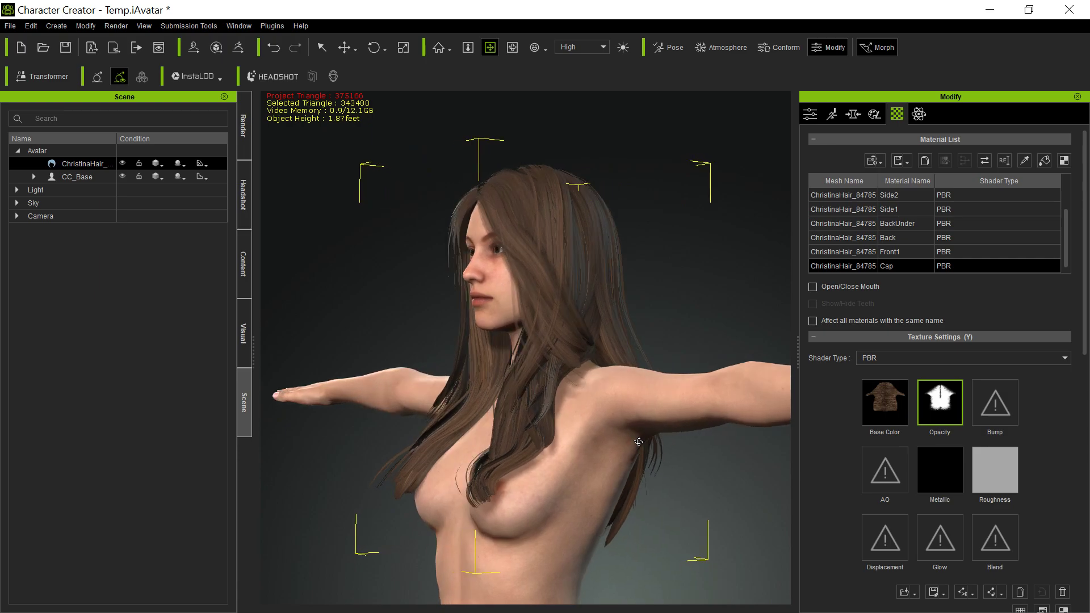
{"action": "left_click_drag", "start_coordinate": [638, 442], "coordinate": [470, 425]}
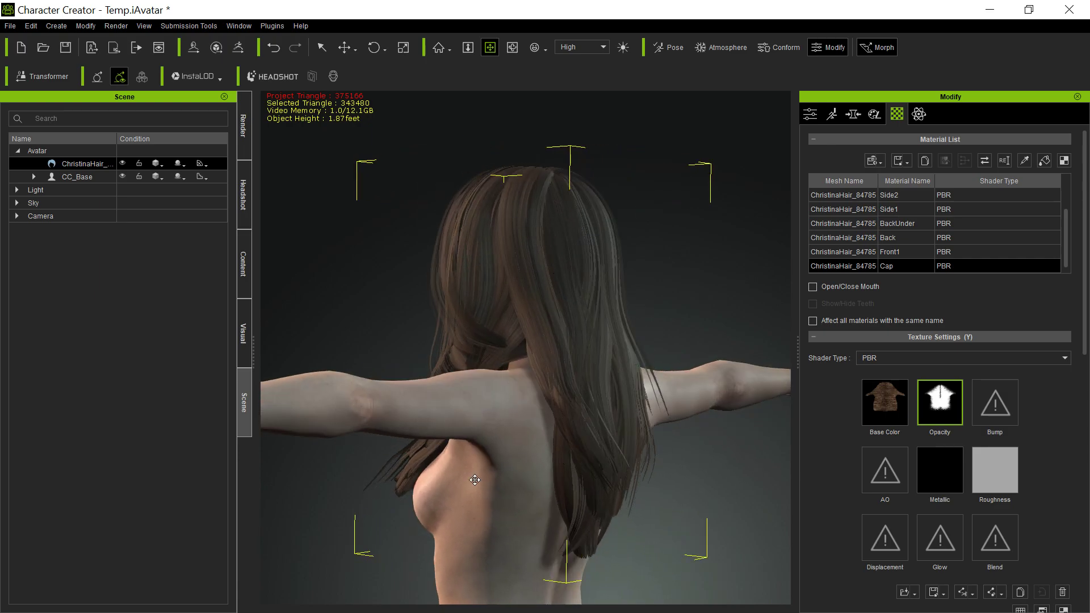
{"action": "left_click_drag", "start_coordinate": [475, 480], "coordinate": [596, 313]}
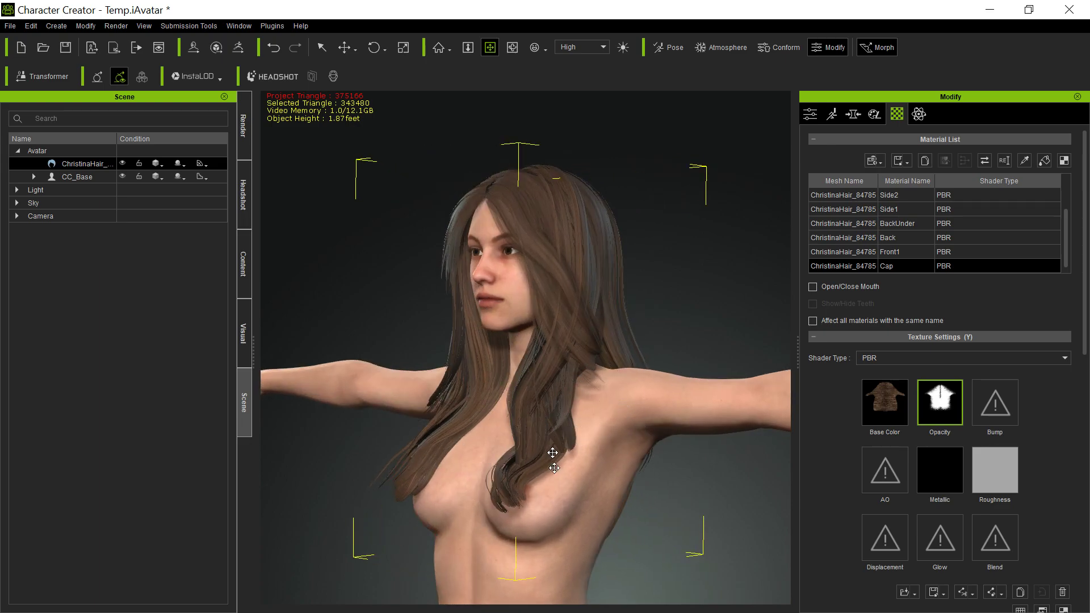
{"action": "left_click_drag", "start_coordinate": [553, 469], "coordinate": [526, 434]}
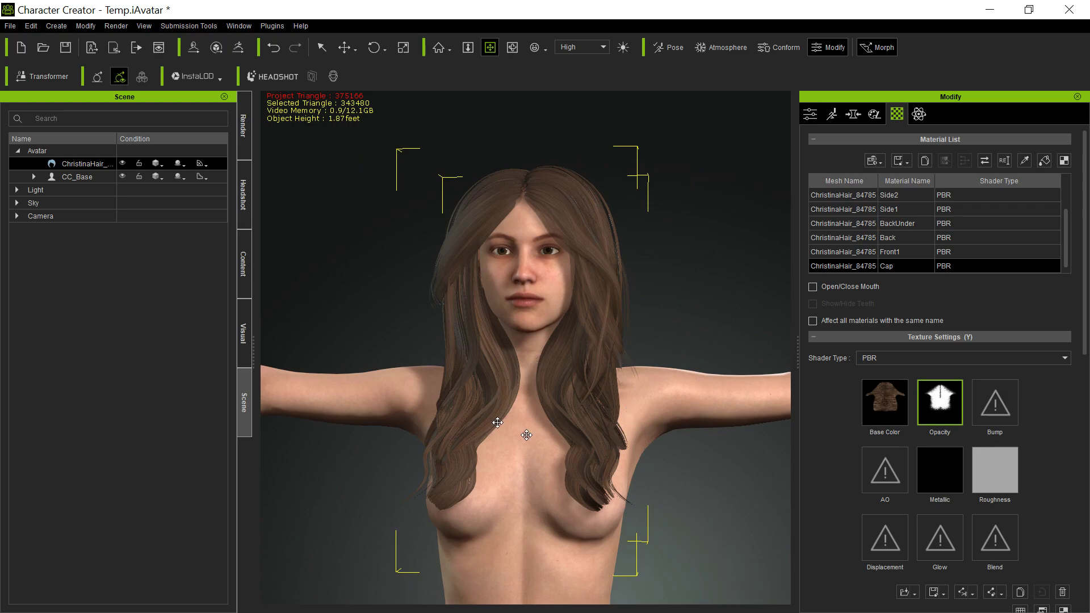
{"action": "left_click_drag", "start_coordinate": [497, 423], "coordinate": [591, 464]}
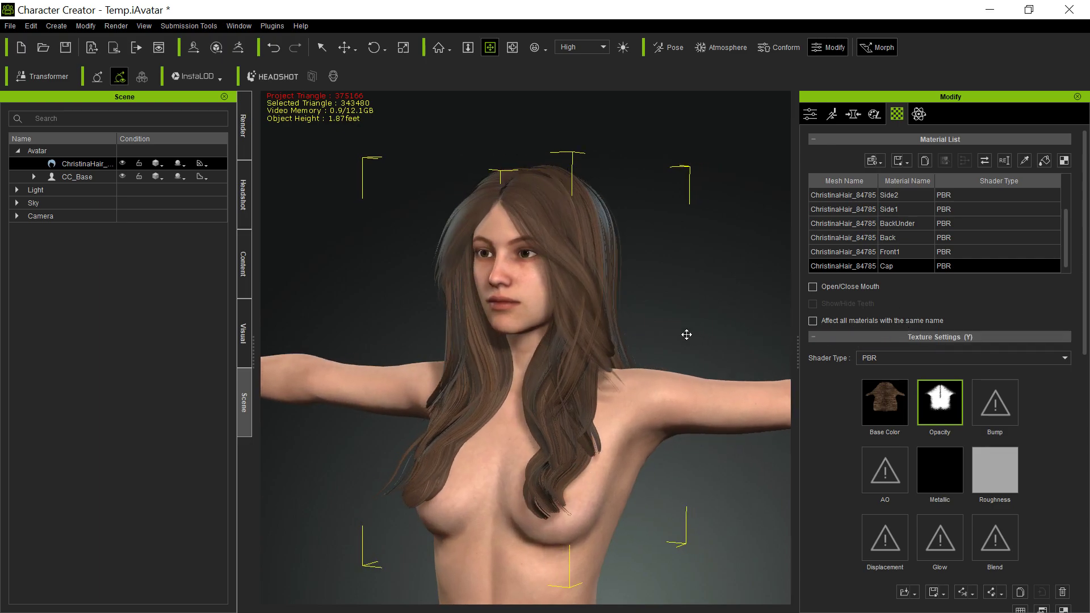
{"action": "left_click", "coordinate": [897, 223]}
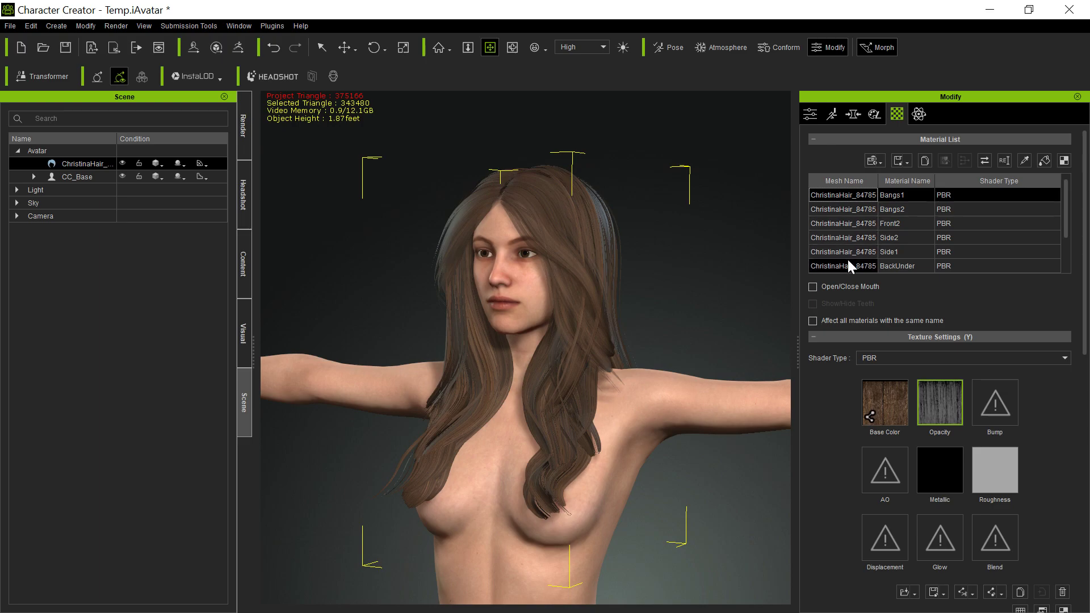
{"action": "left_click", "coordinate": [858, 195]}
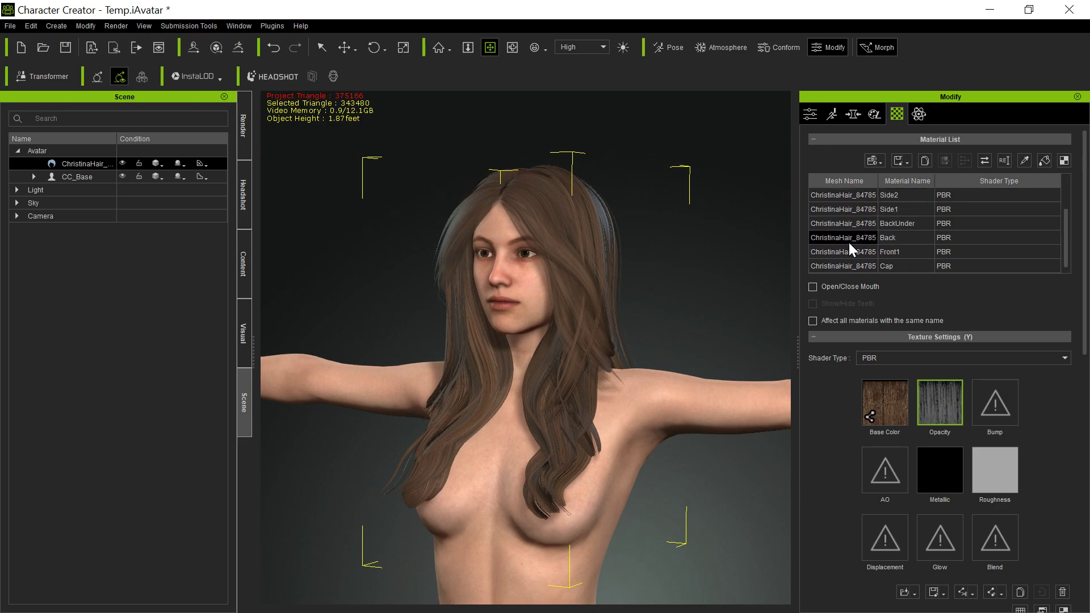
{"action": "mouse_move", "coordinate": [955, 413]}
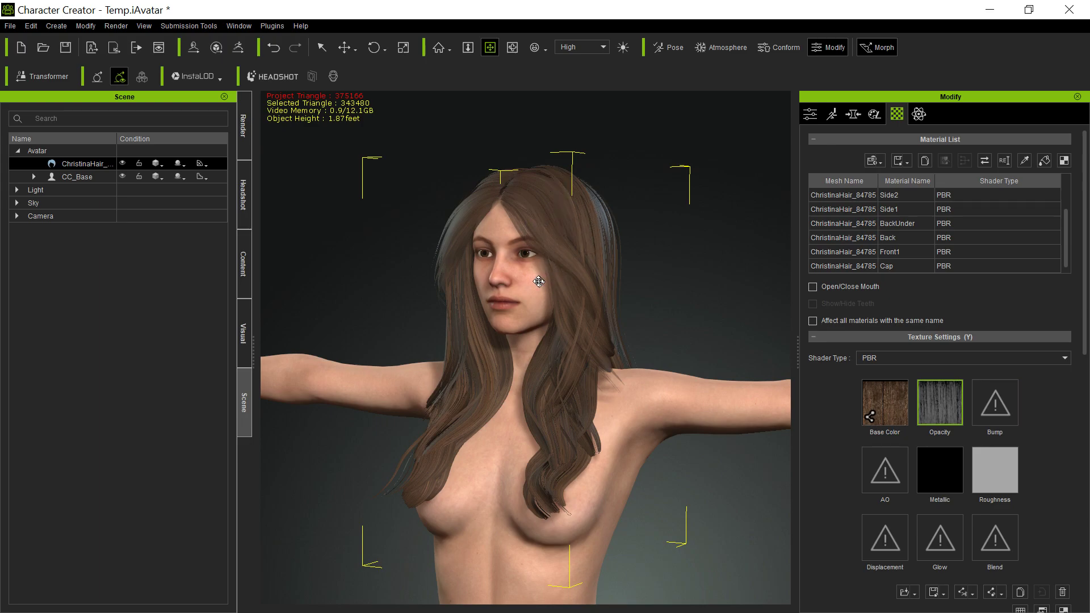
{"action": "mouse_move", "coordinate": [536, 308]}
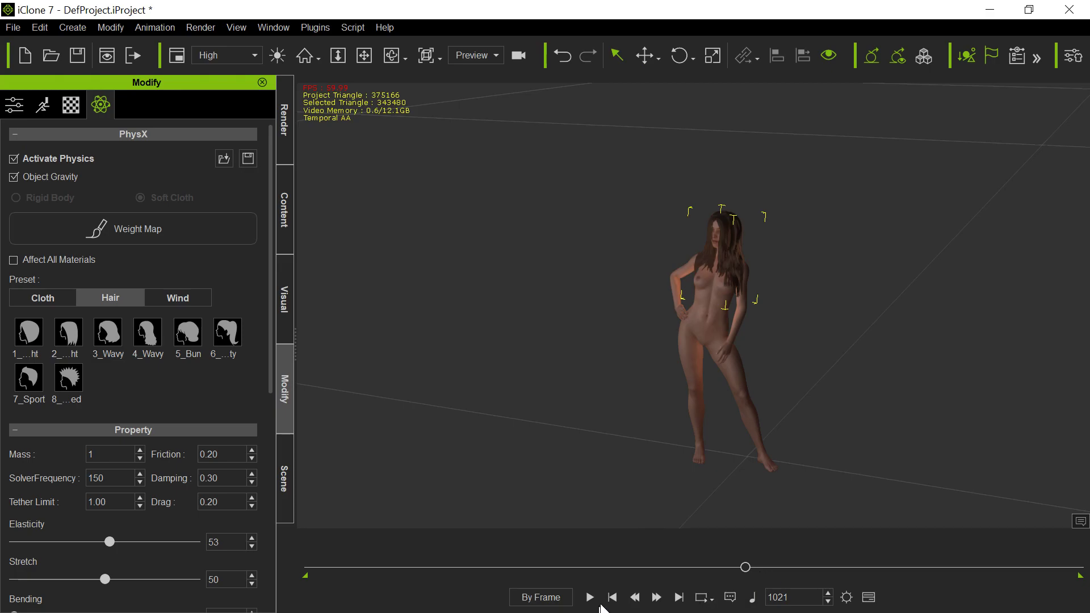
Jump to the first frame and reopen the character's PhysX physics settings
{"action": "left_click", "coordinate": [613, 597]}
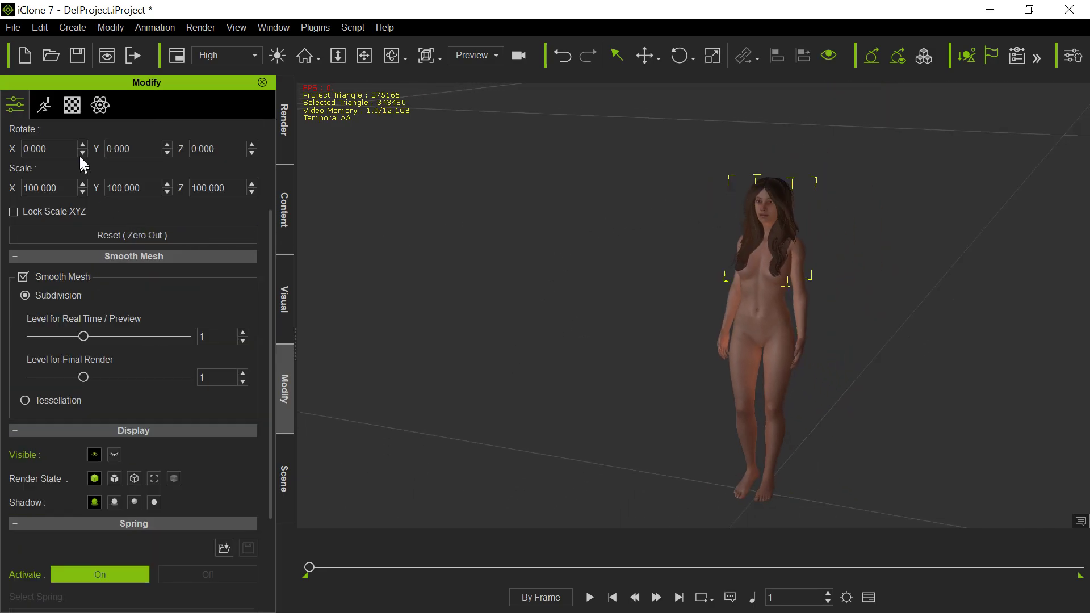
{"action": "left_click", "coordinate": [100, 104]}
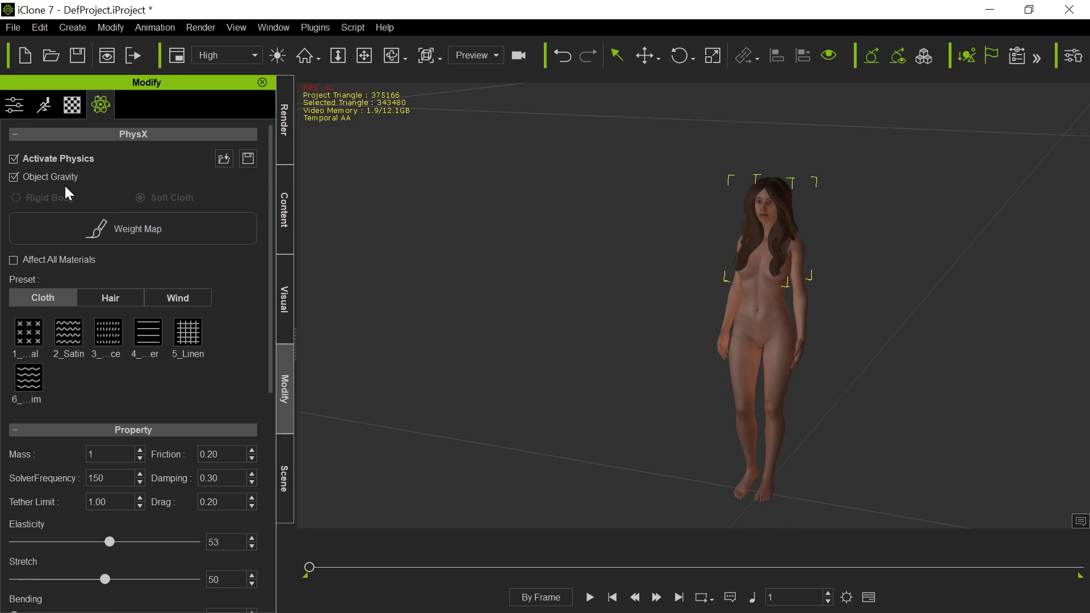
{"action": "mouse_move", "coordinate": [153, 236]}
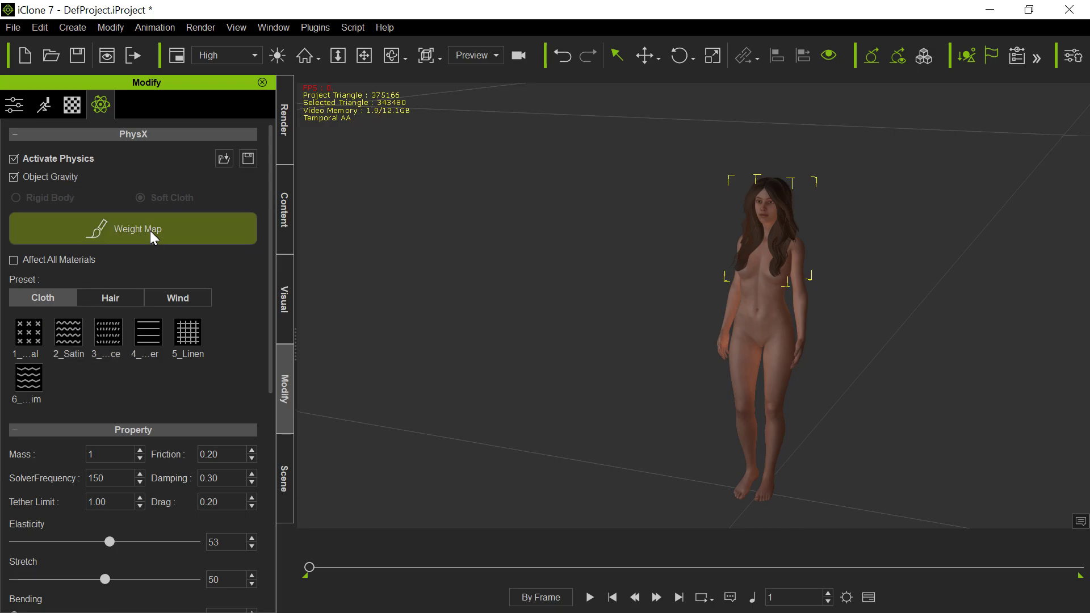
Inspect the Bangs1 weight map, then Front2's black-to-white gradient weight map
{"action": "left_click", "coordinate": [138, 228]}
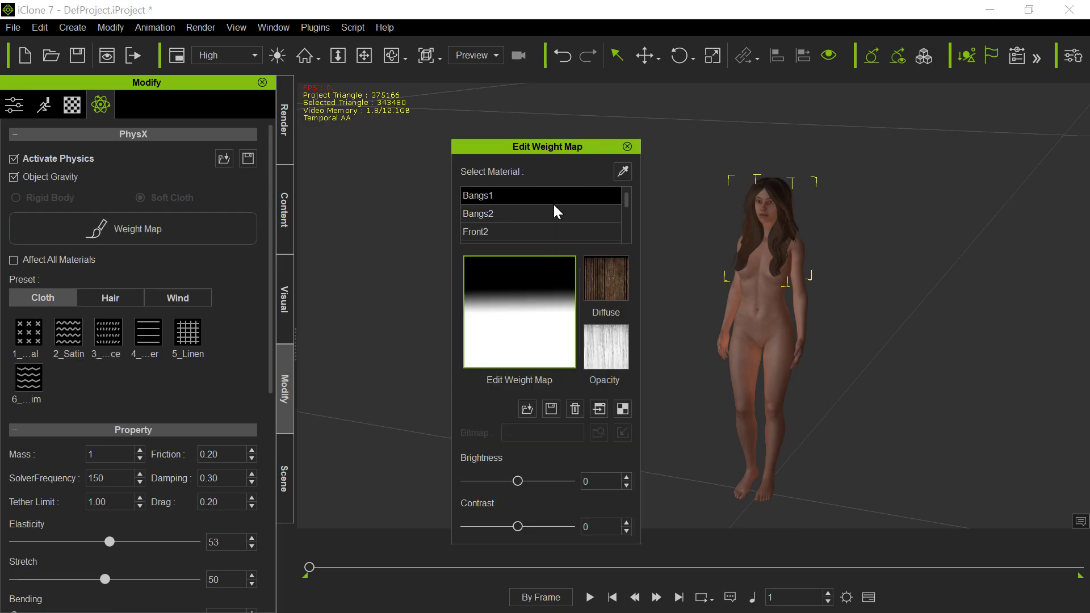
{"action": "mouse_move", "coordinate": [523, 357]}
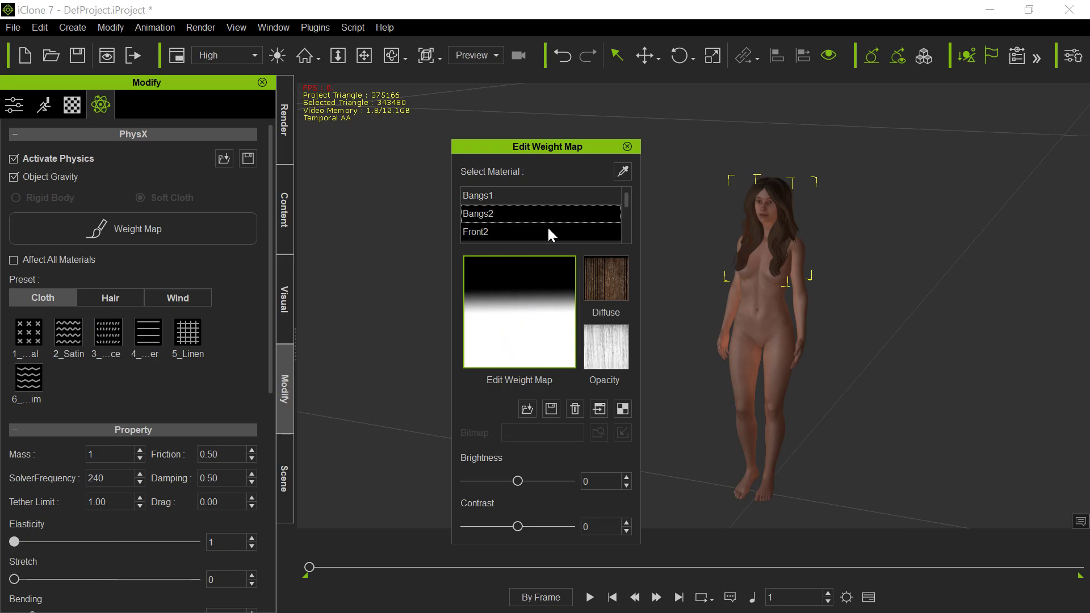
{"action": "left_click", "coordinate": [540, 231]}
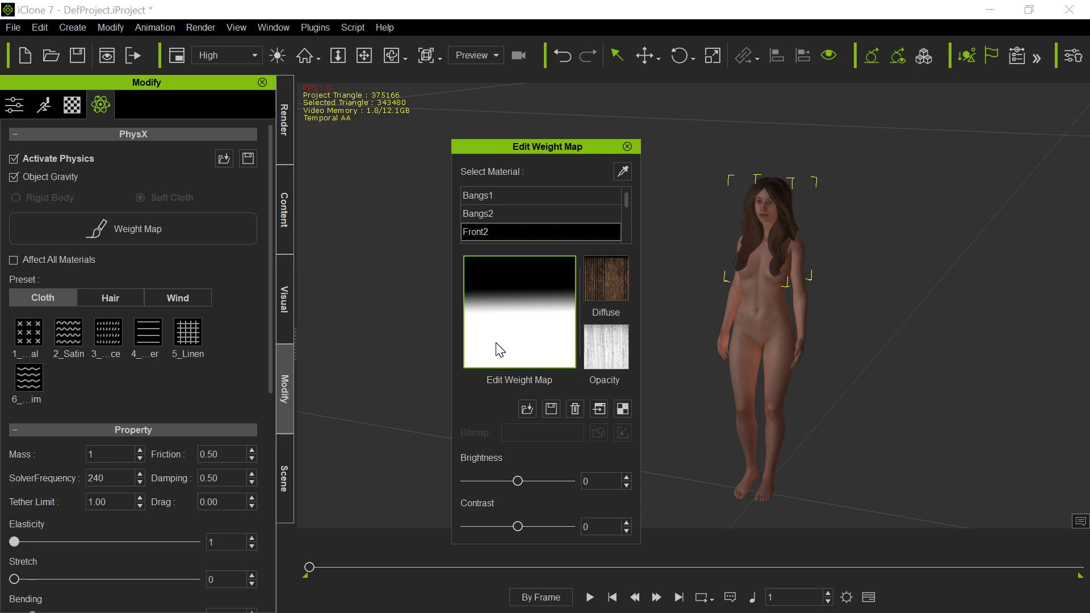
{"action": "mouse_move", "coordinate": [514, 377]}
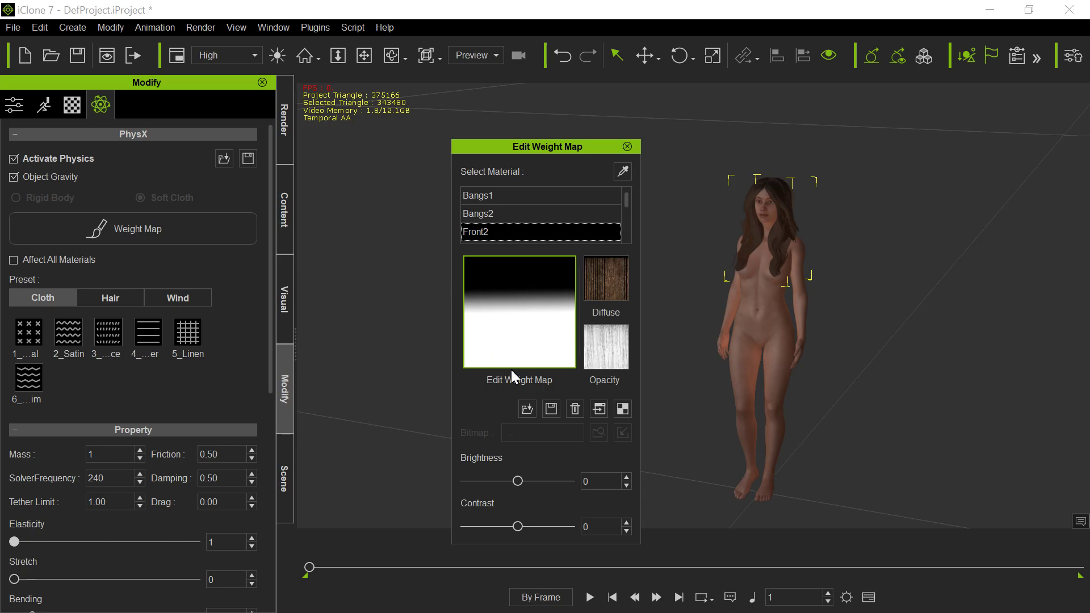
{"action": "mouse_move", "coordinate": [785, 275]}
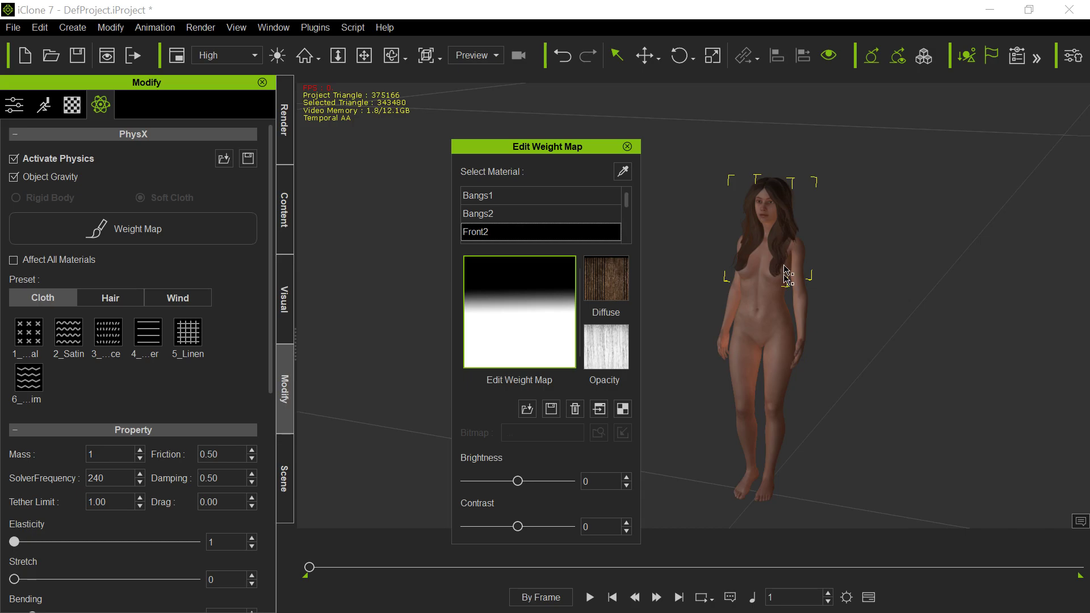
{"action": "mouse_move", "coordinate": [780, 236]}
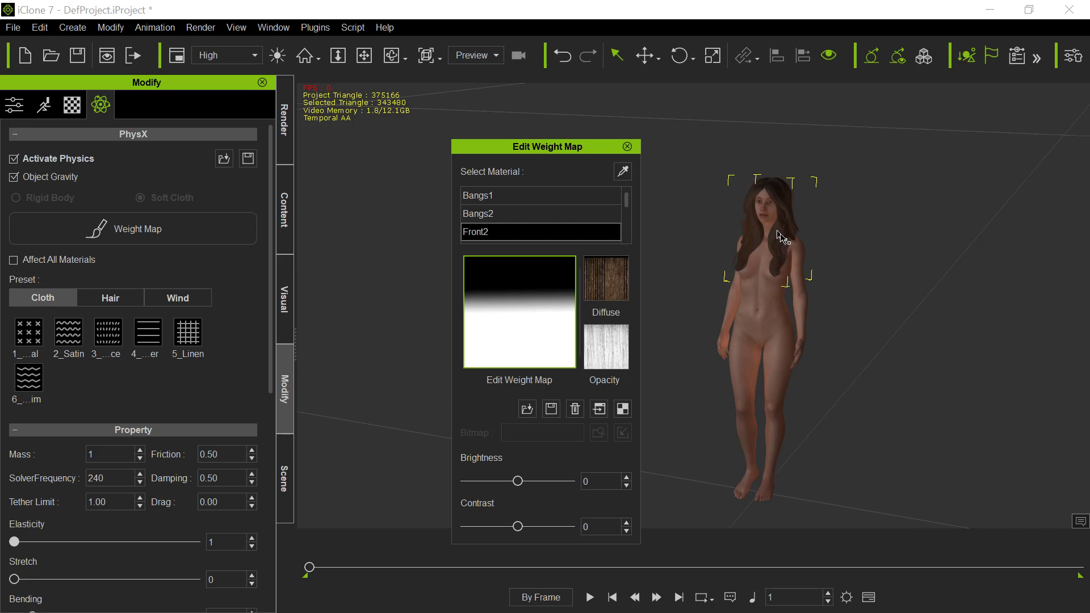
{"action": "mouse_move", "coordinate": [780, 273]}
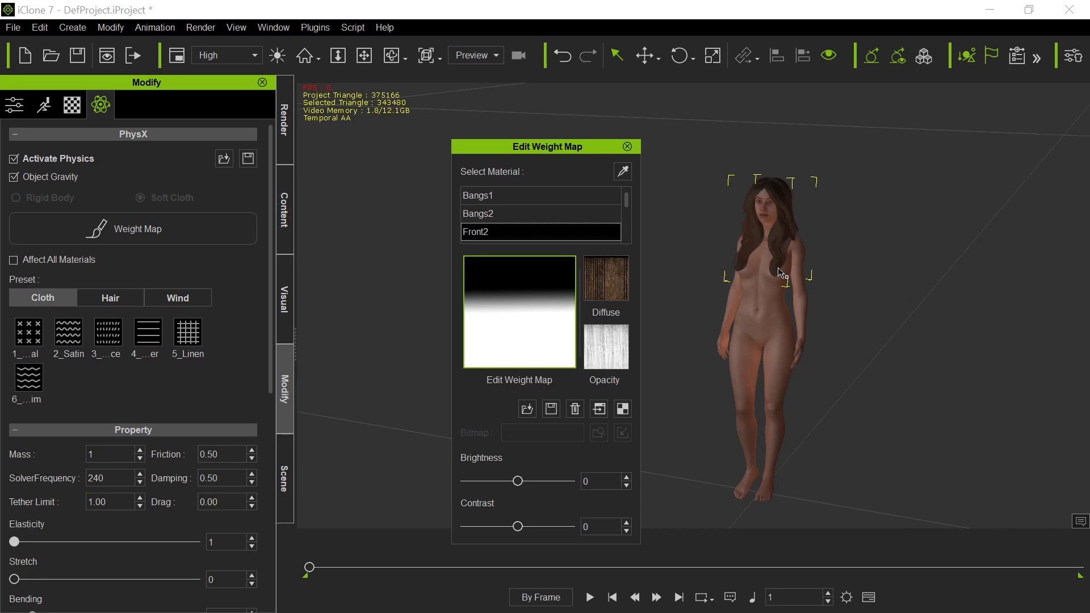
{"action": "mouse_move", "coordinate": [419, 363]}
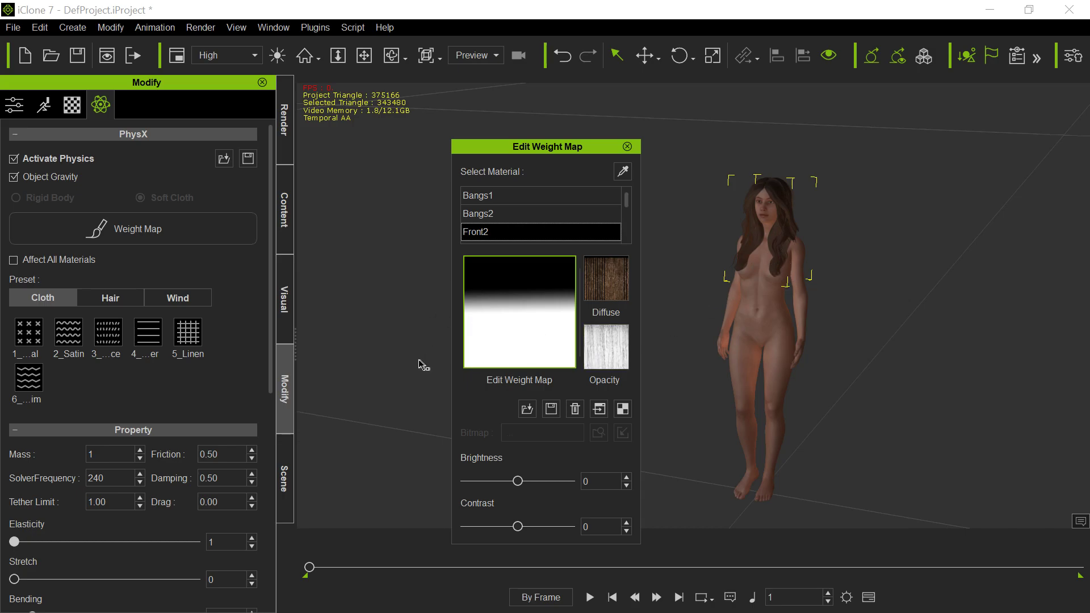
{"action": "mouse_move", "coordinate": [628, 149]}
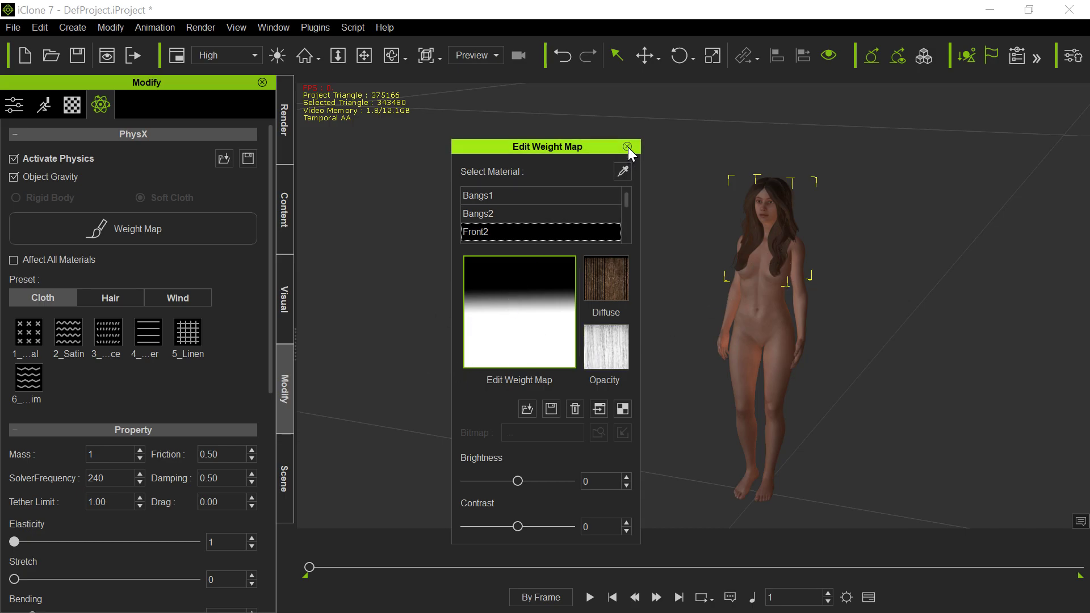
Apply the 2_Straight hair physics preset and play the animation to simulate the hair
{"action": "left_click", "coordinate": [627, 146]}
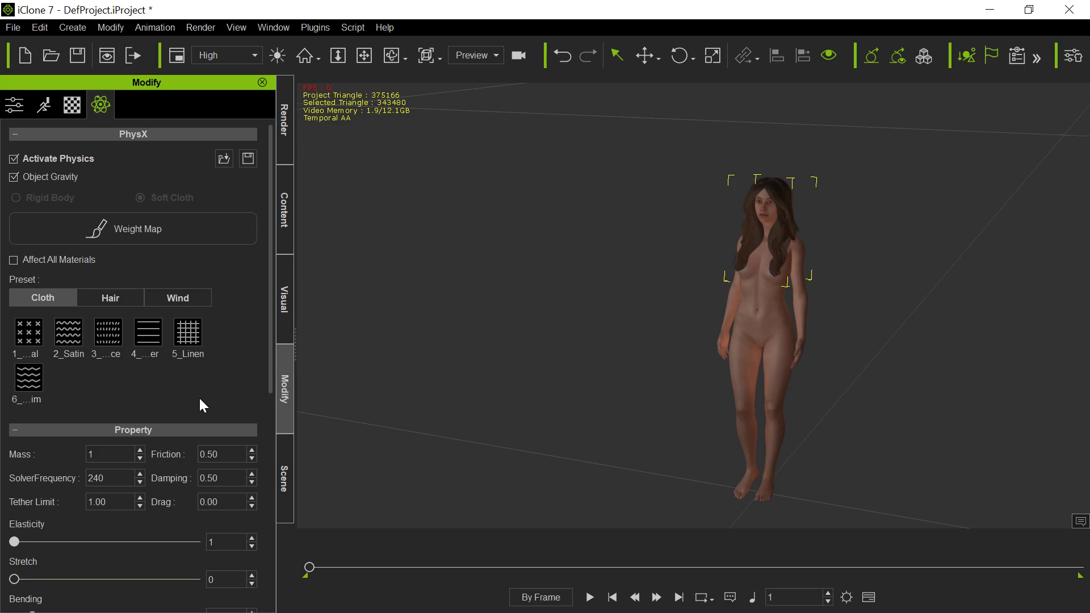
{"action": "mouse_move", "coordinate": [118, 295]}
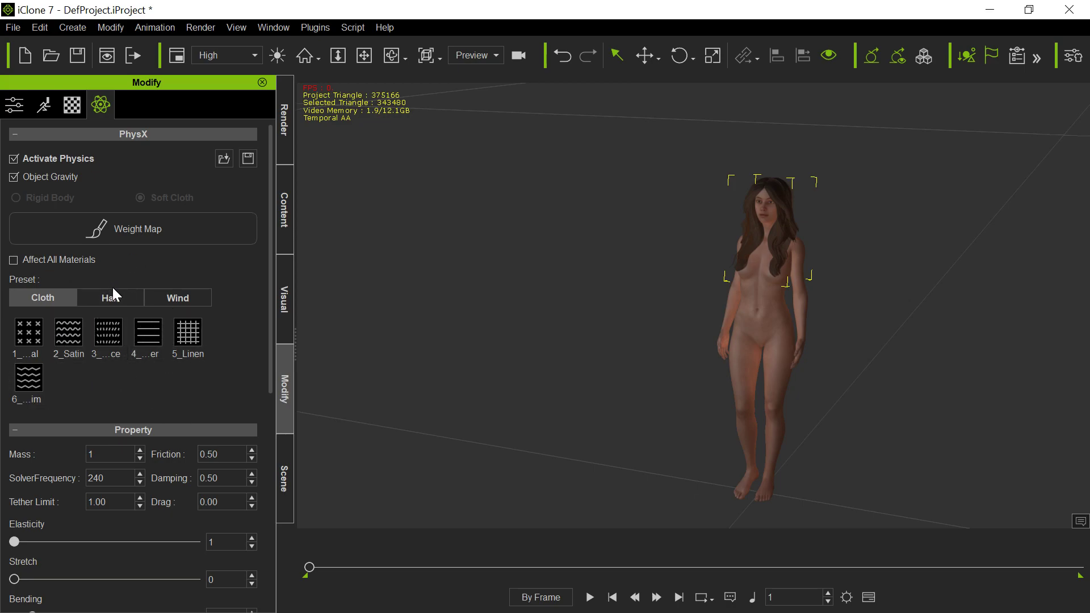
{"action": "left_click", "coordinate": [111, 297]}
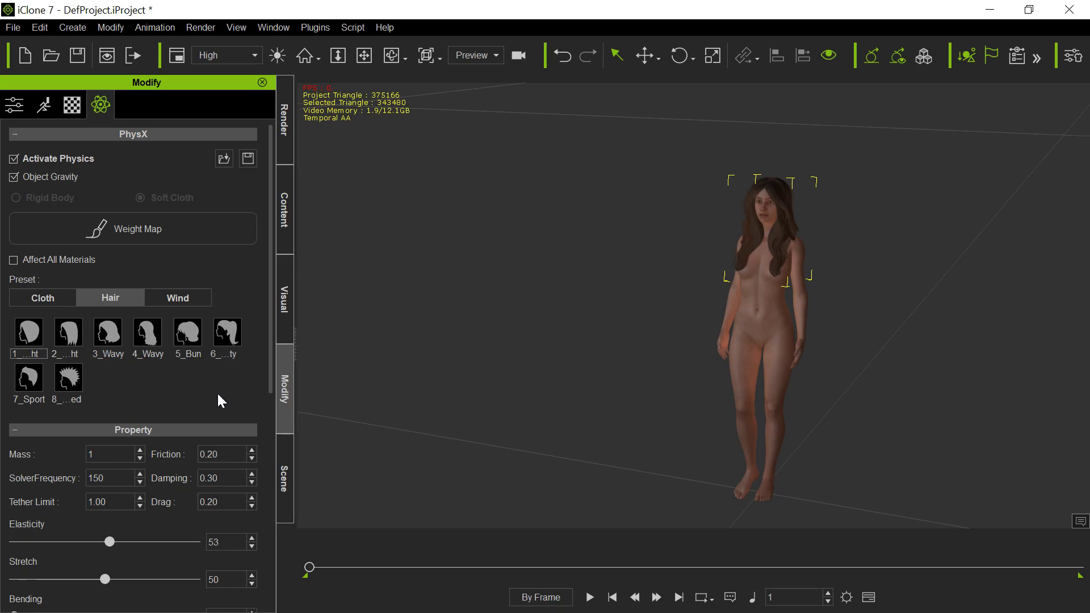
{"action": "scroll", "scroll_direction": "down", "scroll_amount": 3}
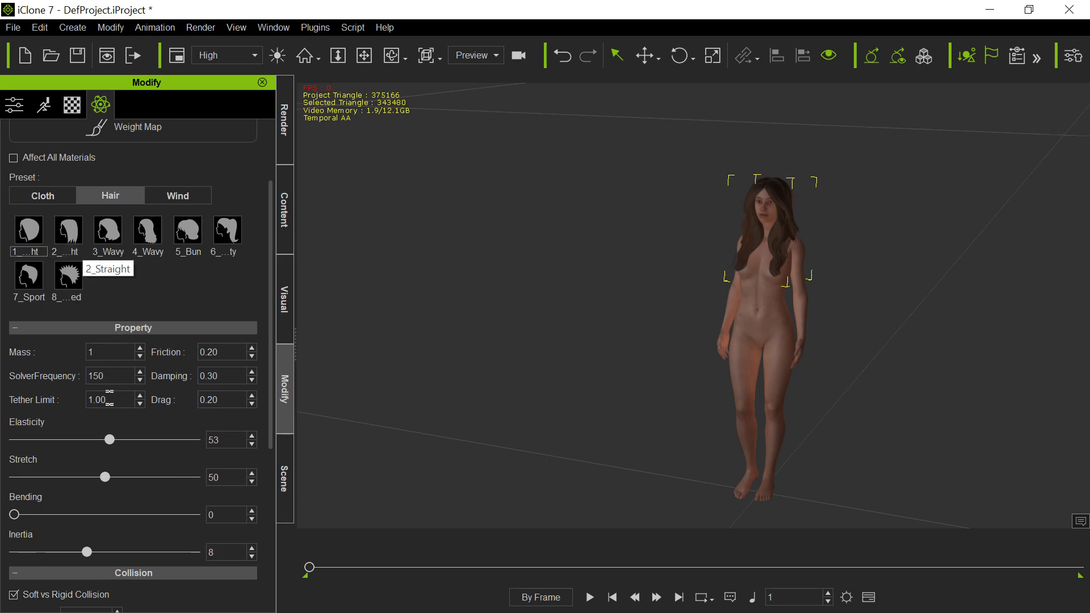
{"action": "left_click", "coordinate": [67, 230]}
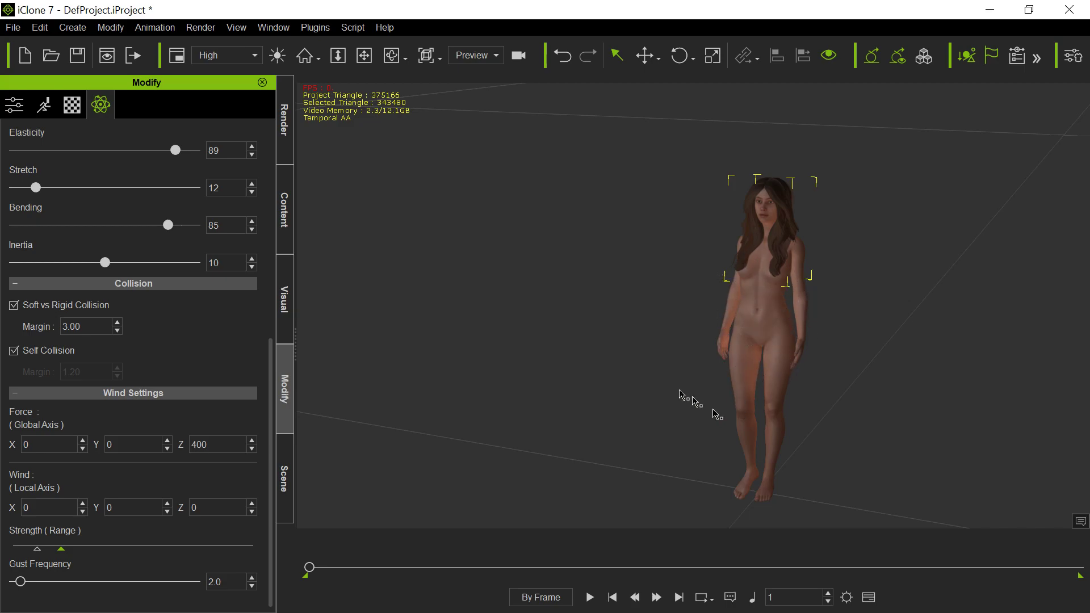
{"action": "mouse_move", "coordinate": [645, 406]}
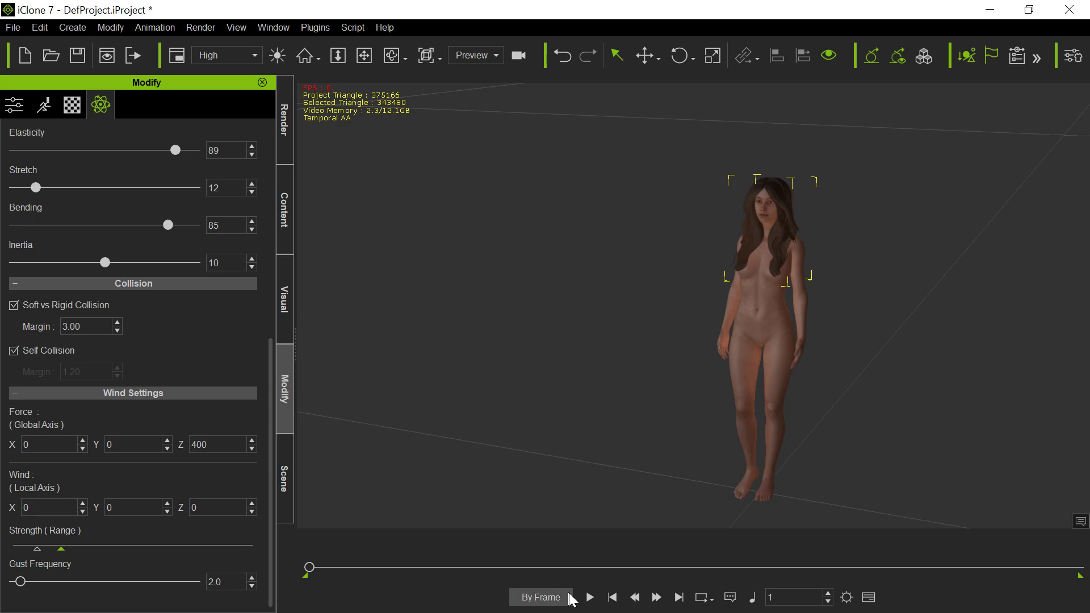
{"action": "left_click", "coordinate": [590, 597]}
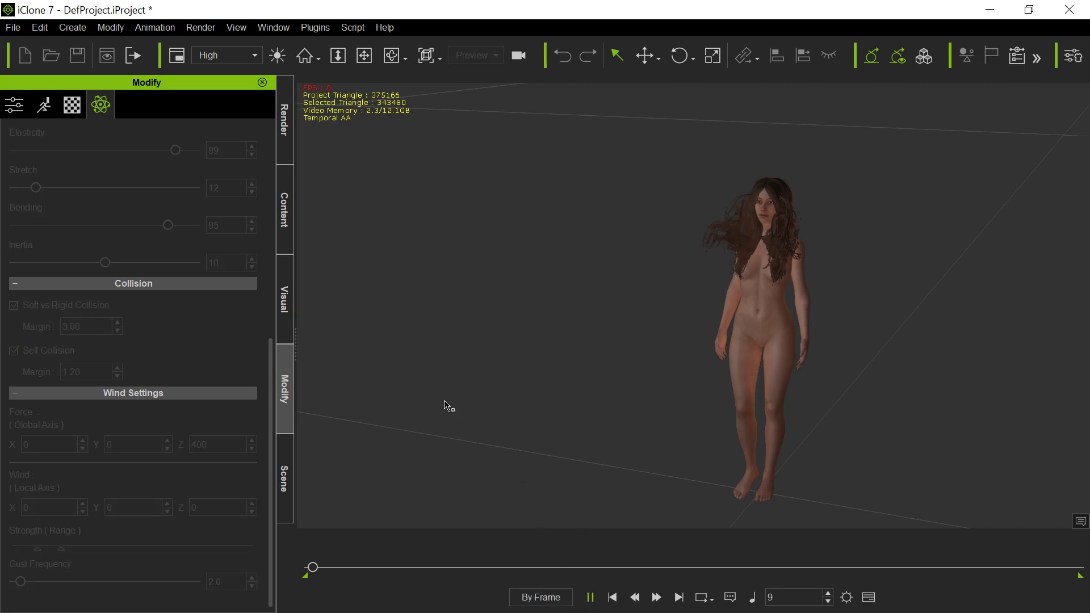